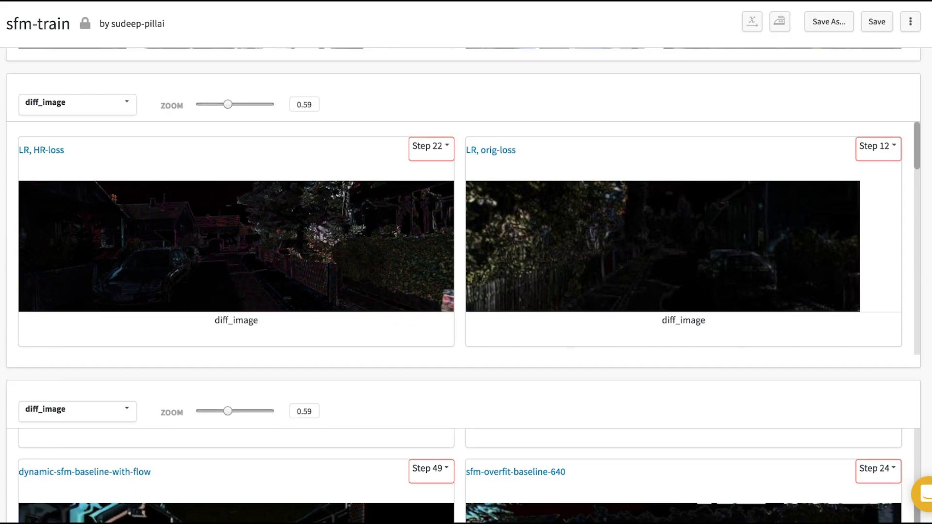
{"action": "scroll", "scroll_direction": "down", "scroll_amount": 3}
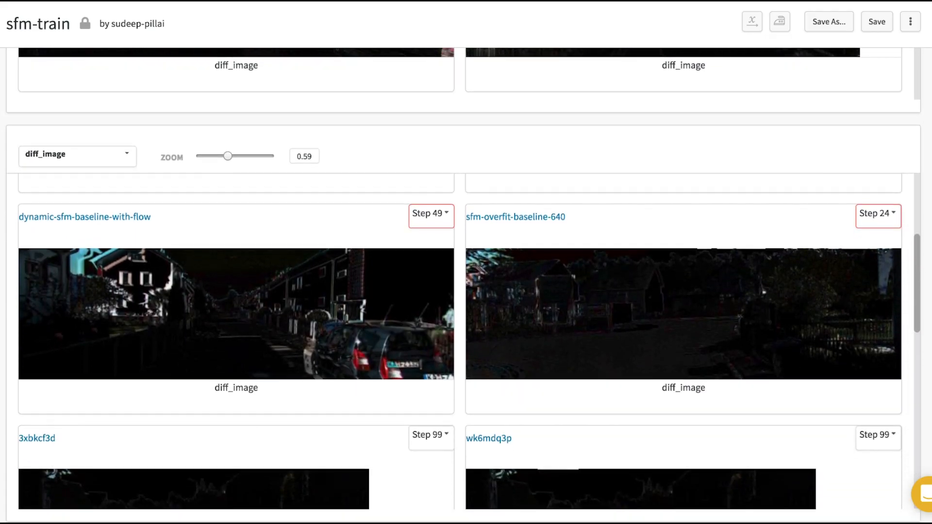